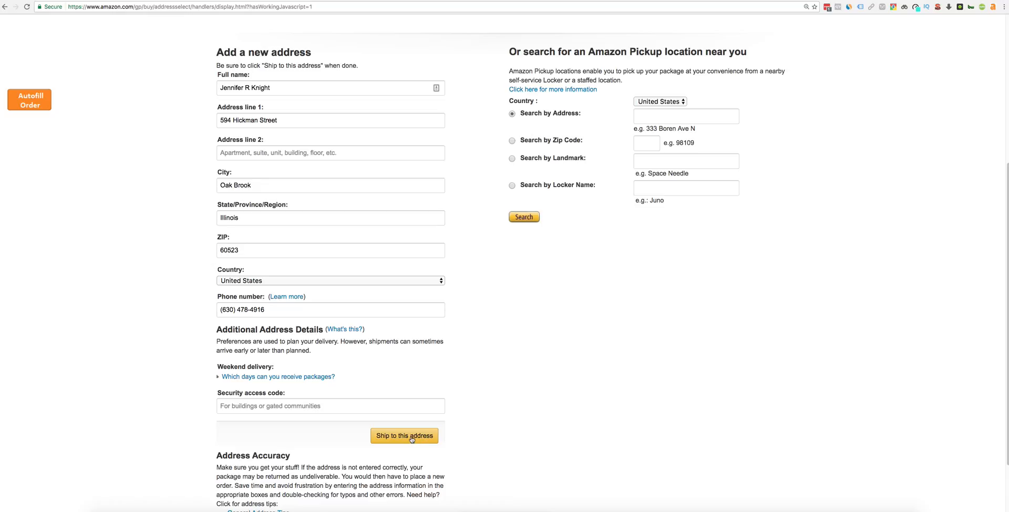
left_click(404, 436)
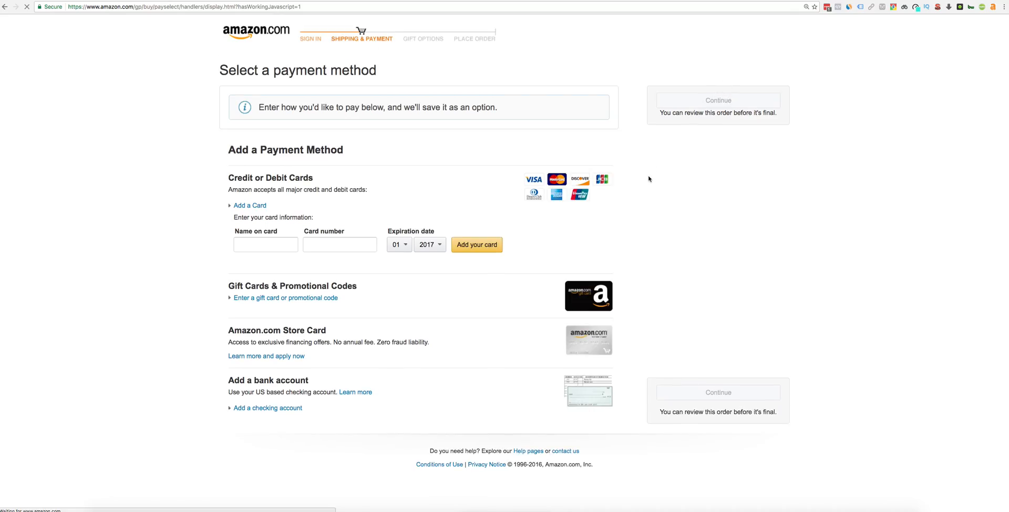